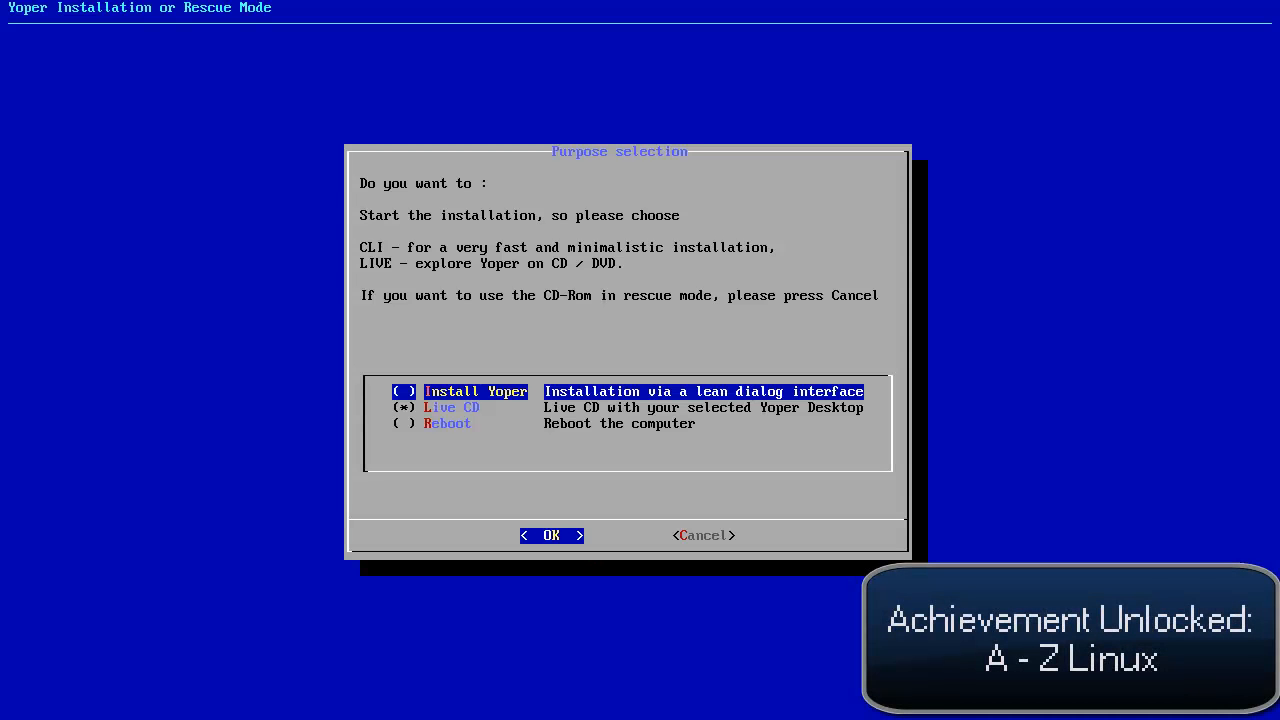
# Select the Live CD purpose and confirm to boot the live desktop
pyautogui.click(450, 408)
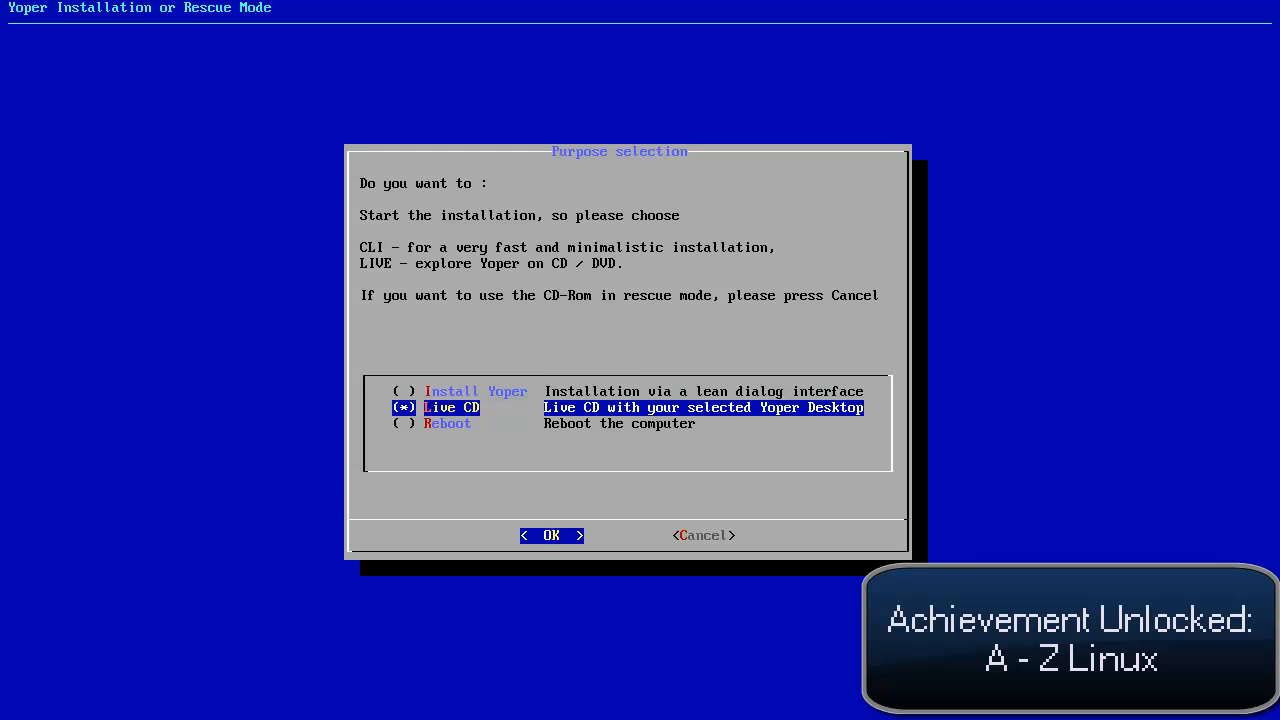
pyautogui.click(552, 536)
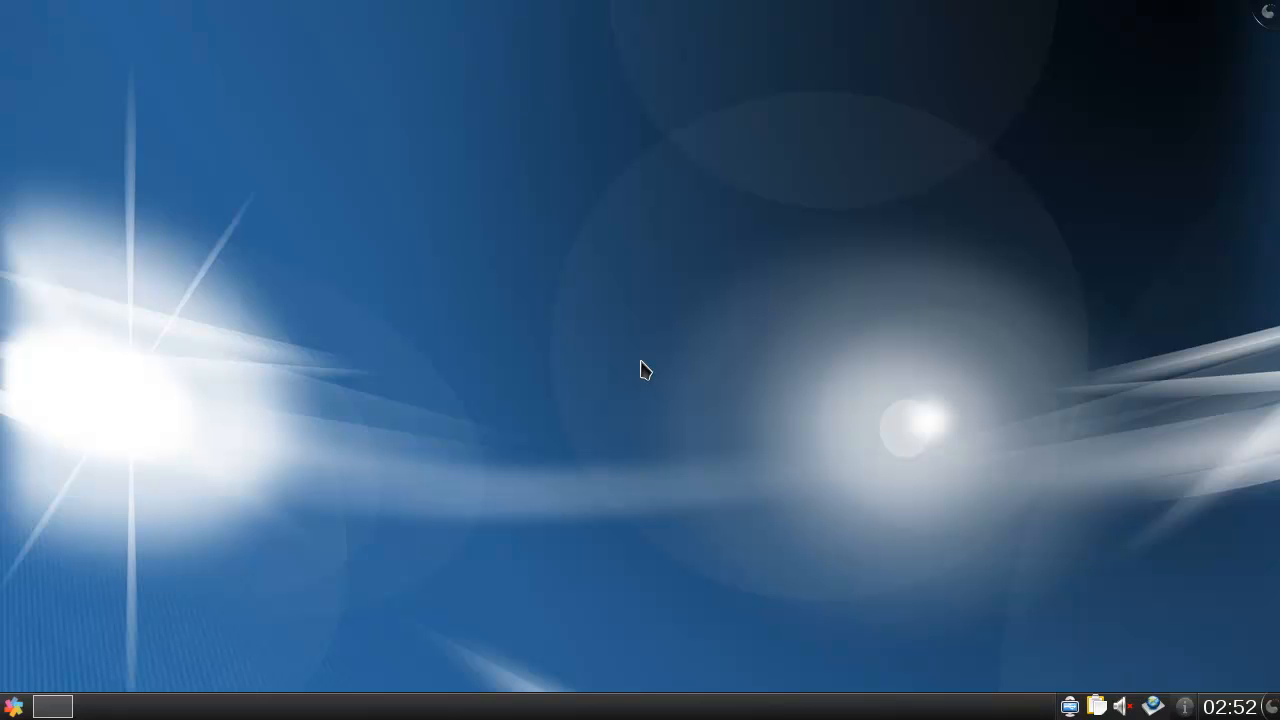
pyautogui.moveTo(716, 482)
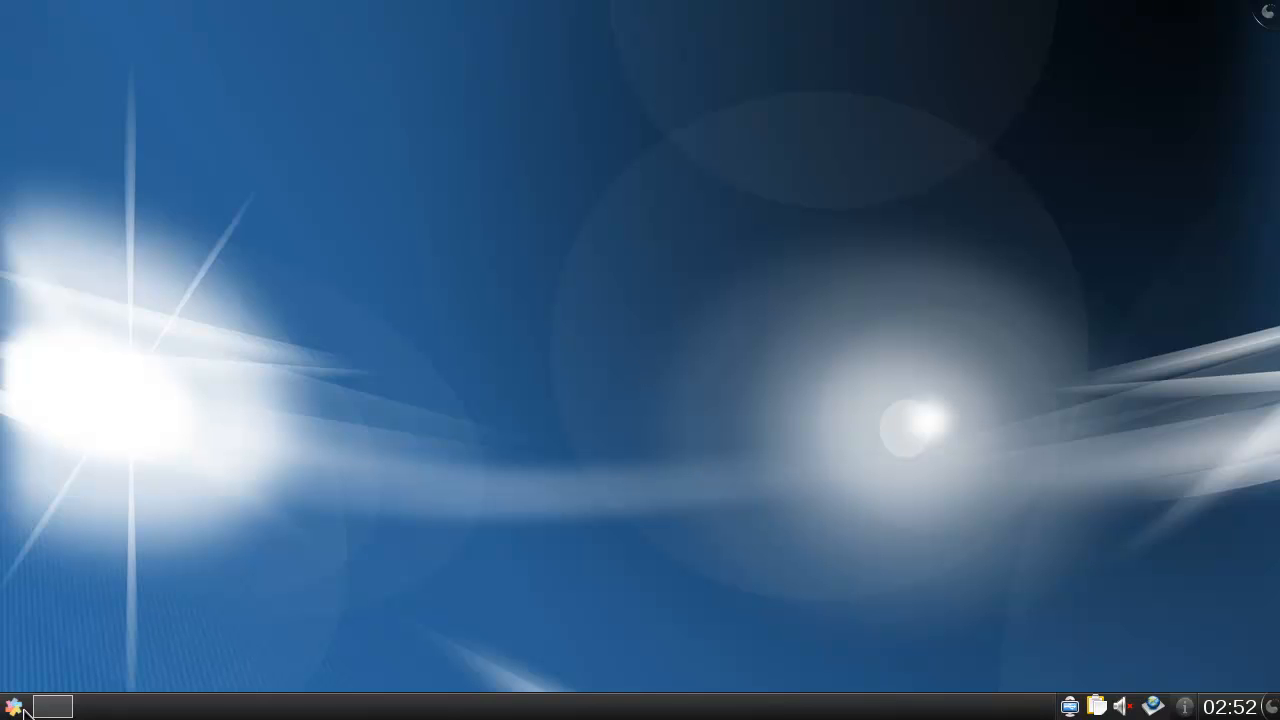
# Browse the Kickoff launcher's Applications and Computer listings, then close it
pyautogui.click(14, 706)
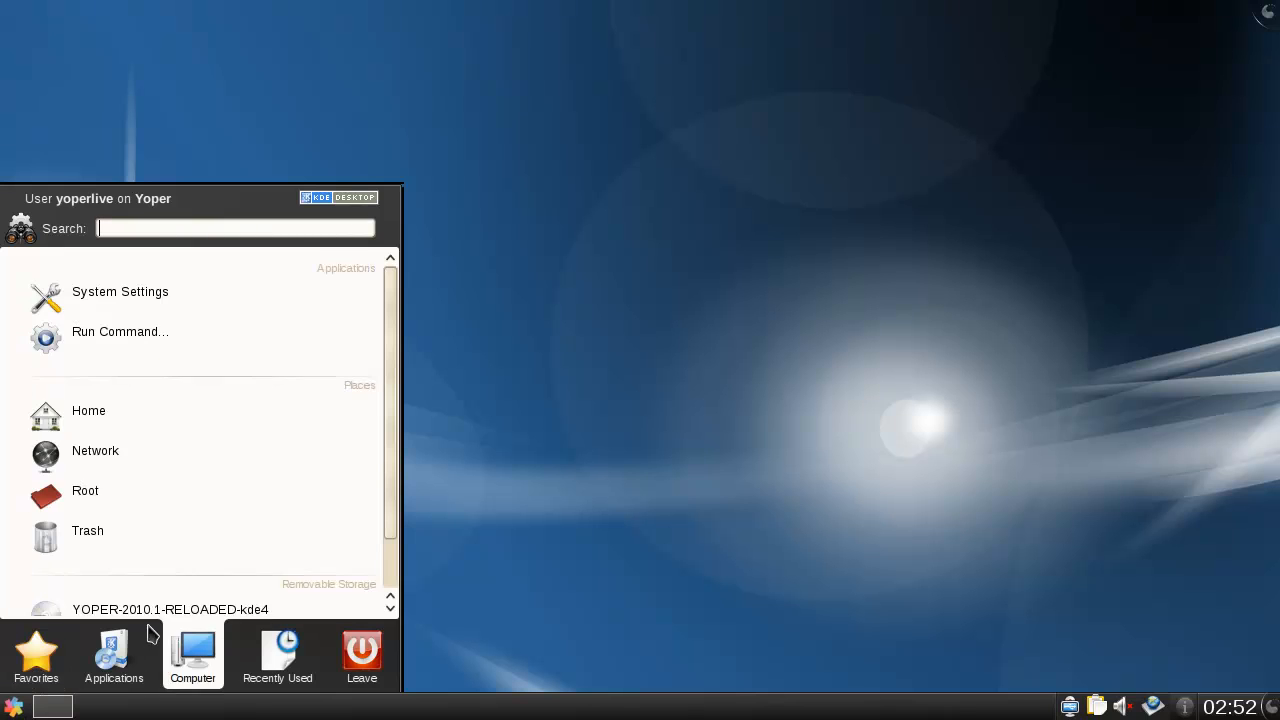
pyautogui.click(112, 656)
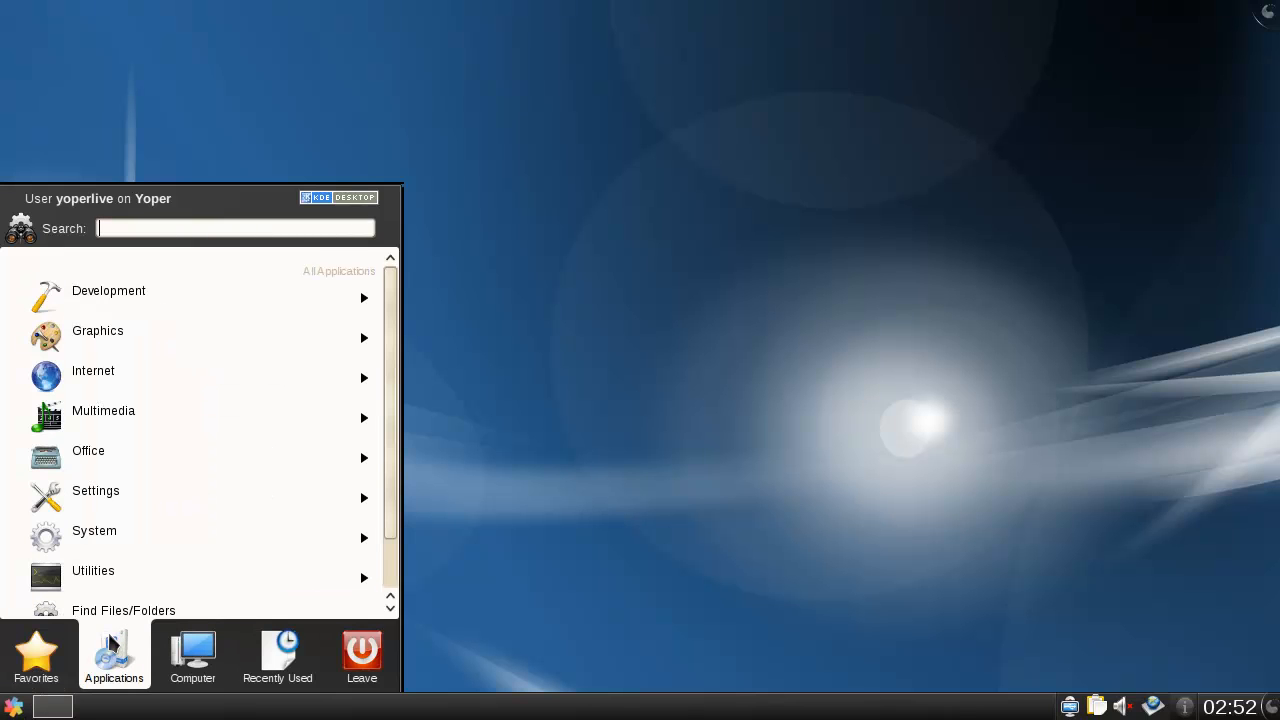
pyautogui.click(192, 656)
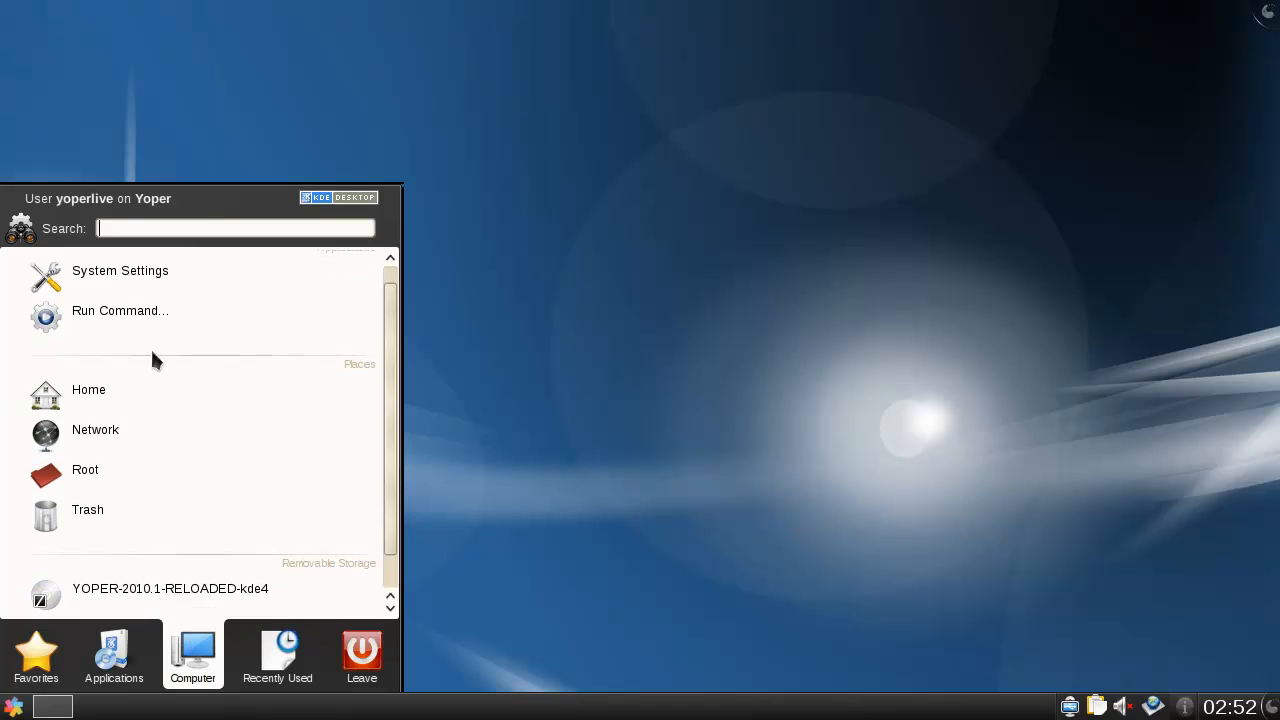
pyautogui.click(112, 656)
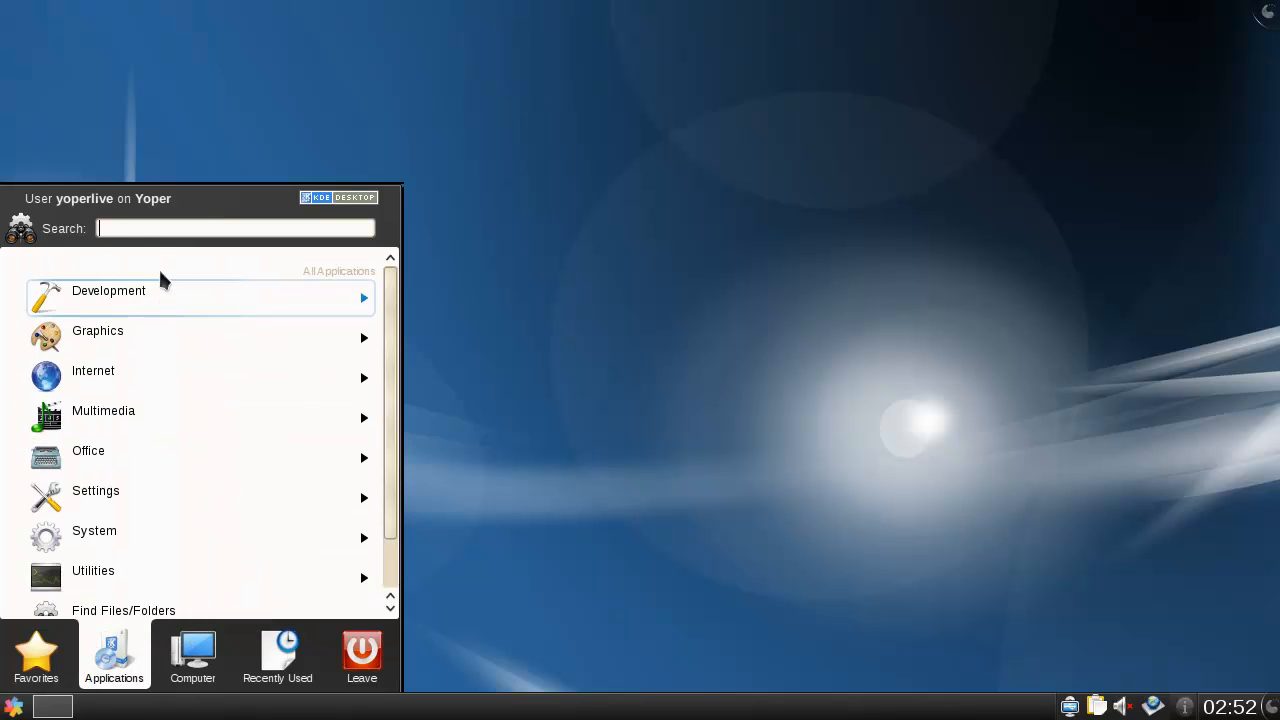
pyautogui.click(108, 290)
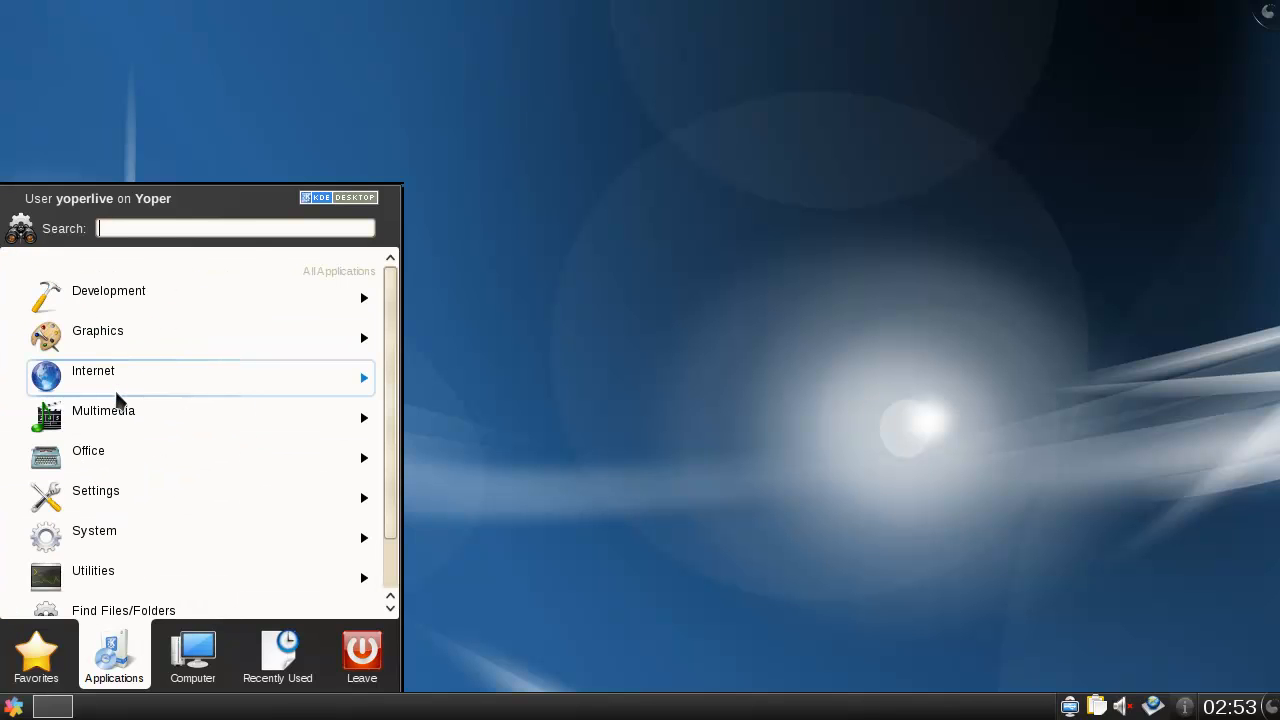
pyautogui.click(92, 370)
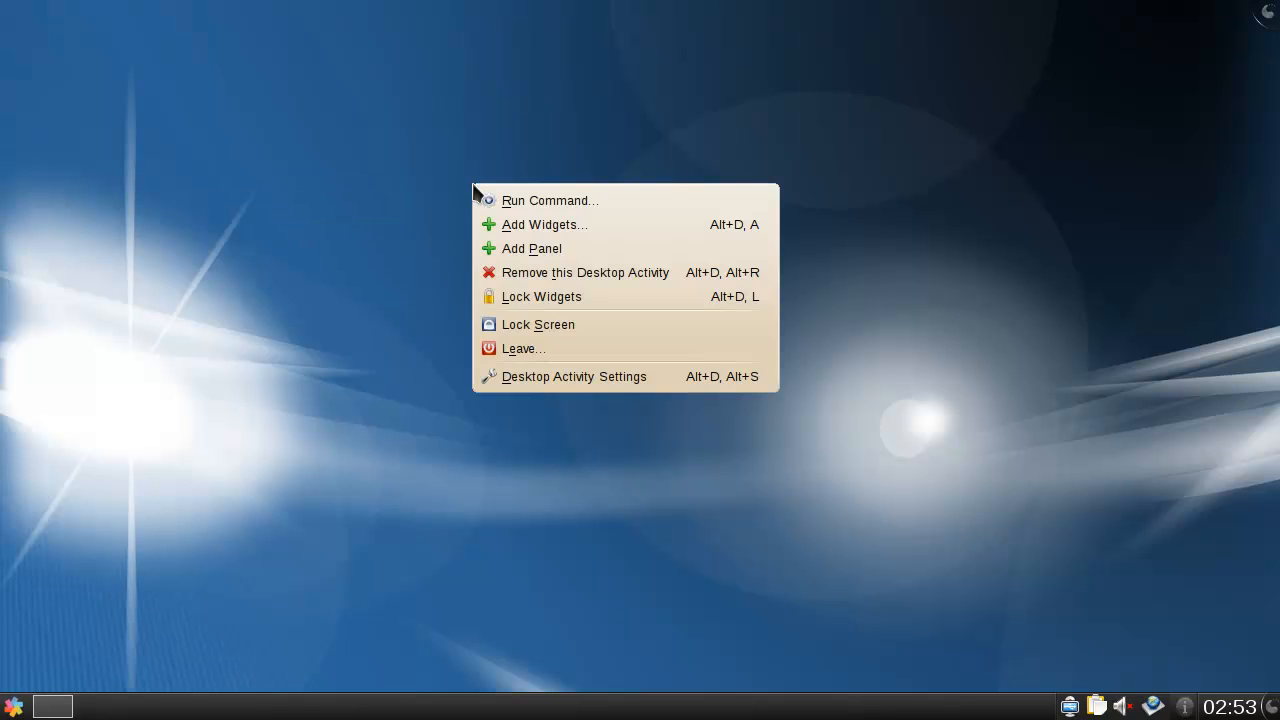
# Dismiss the desktop menu and reach the System applications category in Kickoff to start Konsole
pyautogui.click(740, 538)
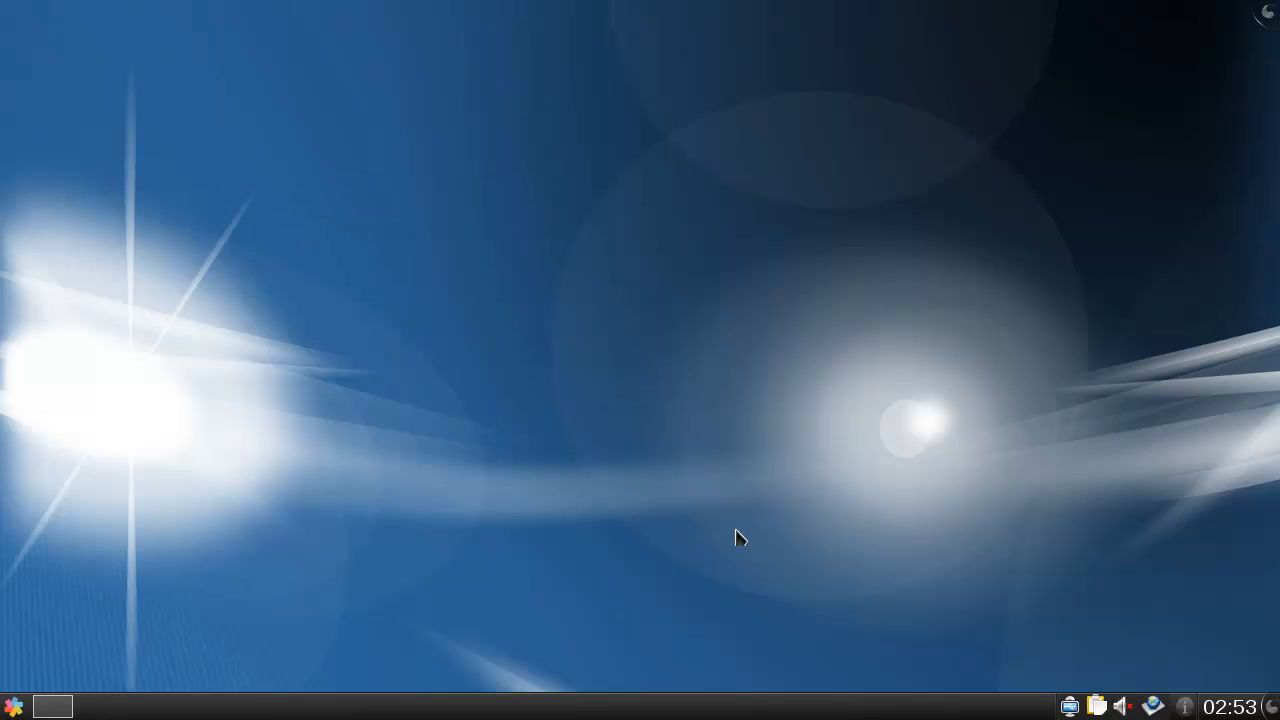
pyautogui.moveTo(84, 716)
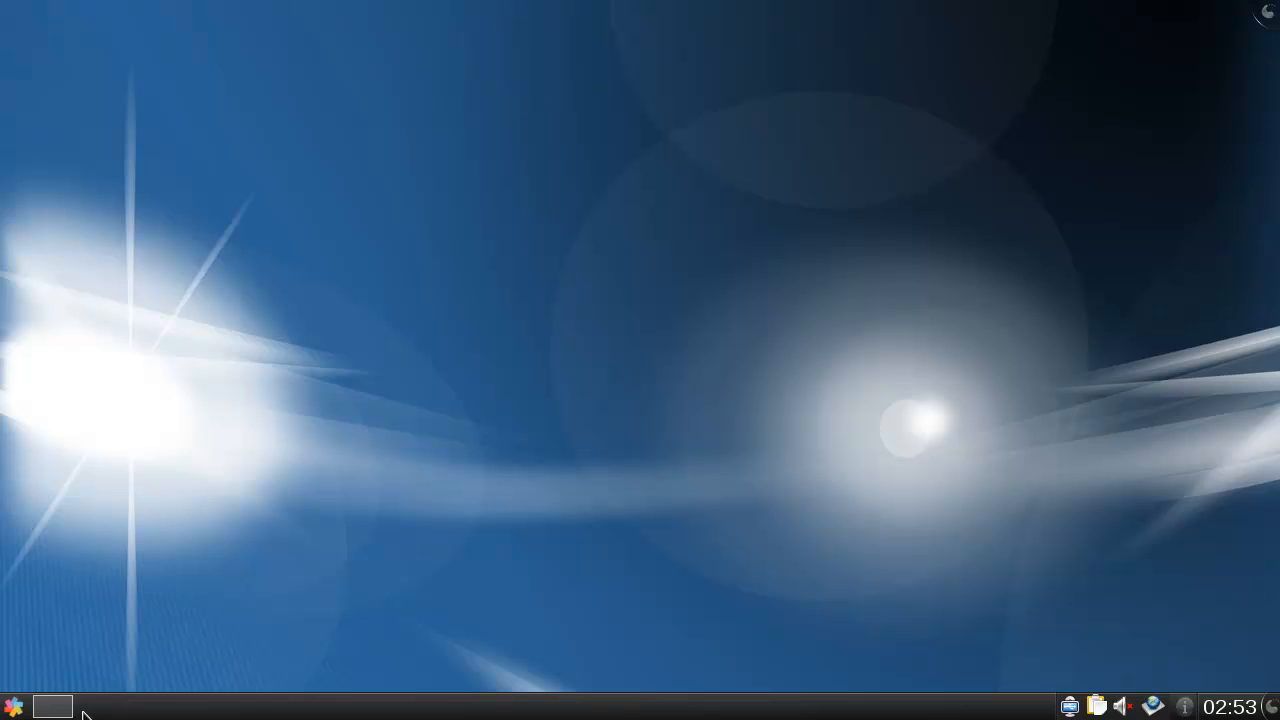
pyautogui.click(14, 704)
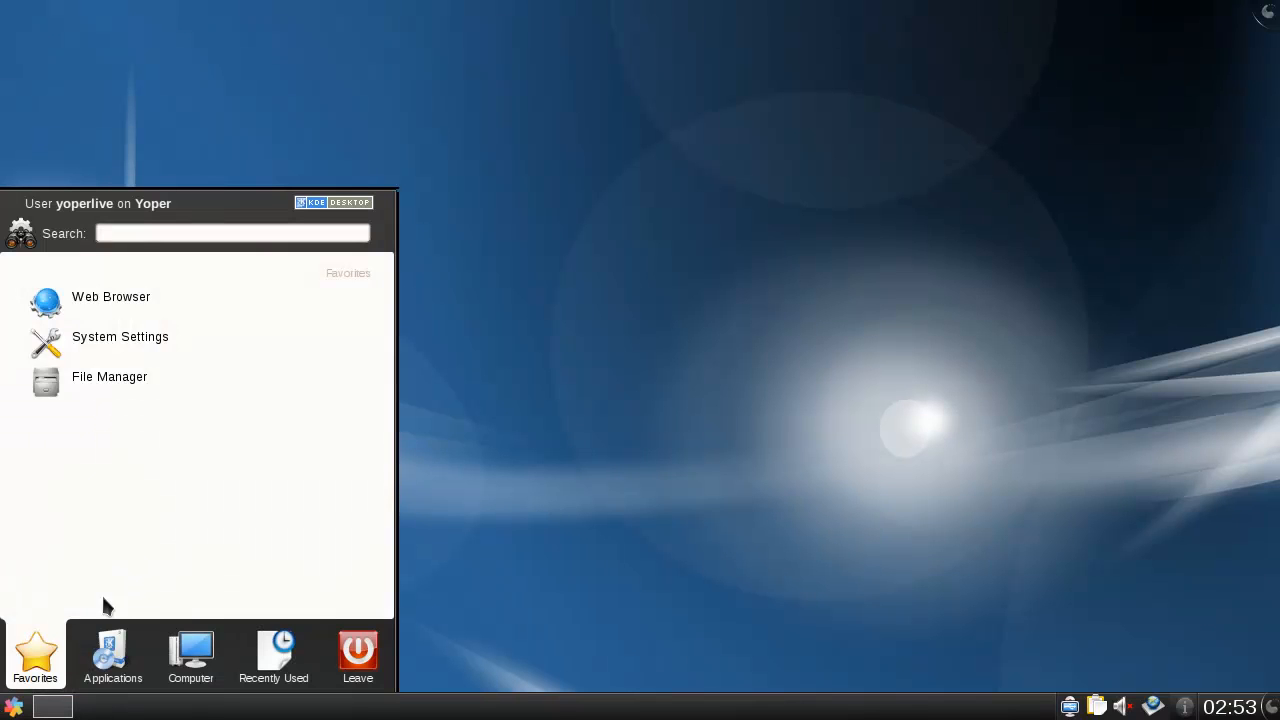
pyautogui.click(112, 656)
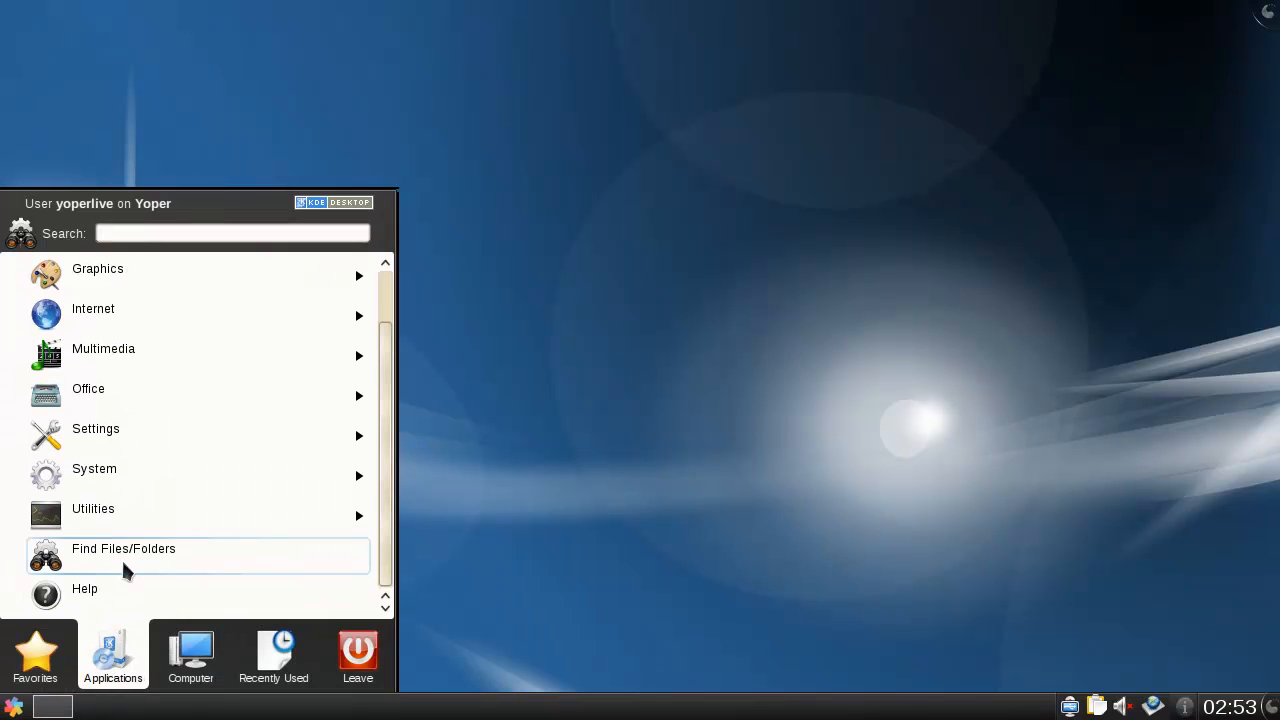
pyautogui.moveTo(136, 476)
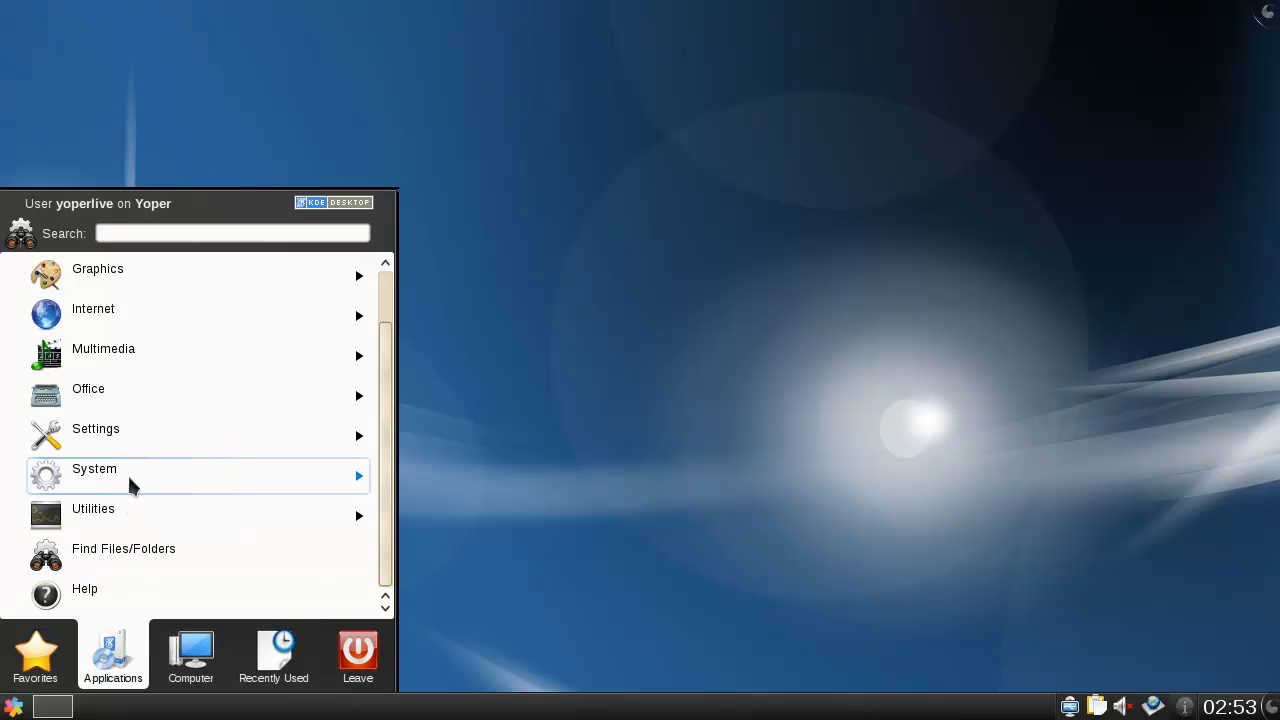
pyautogui.click(94, 468)
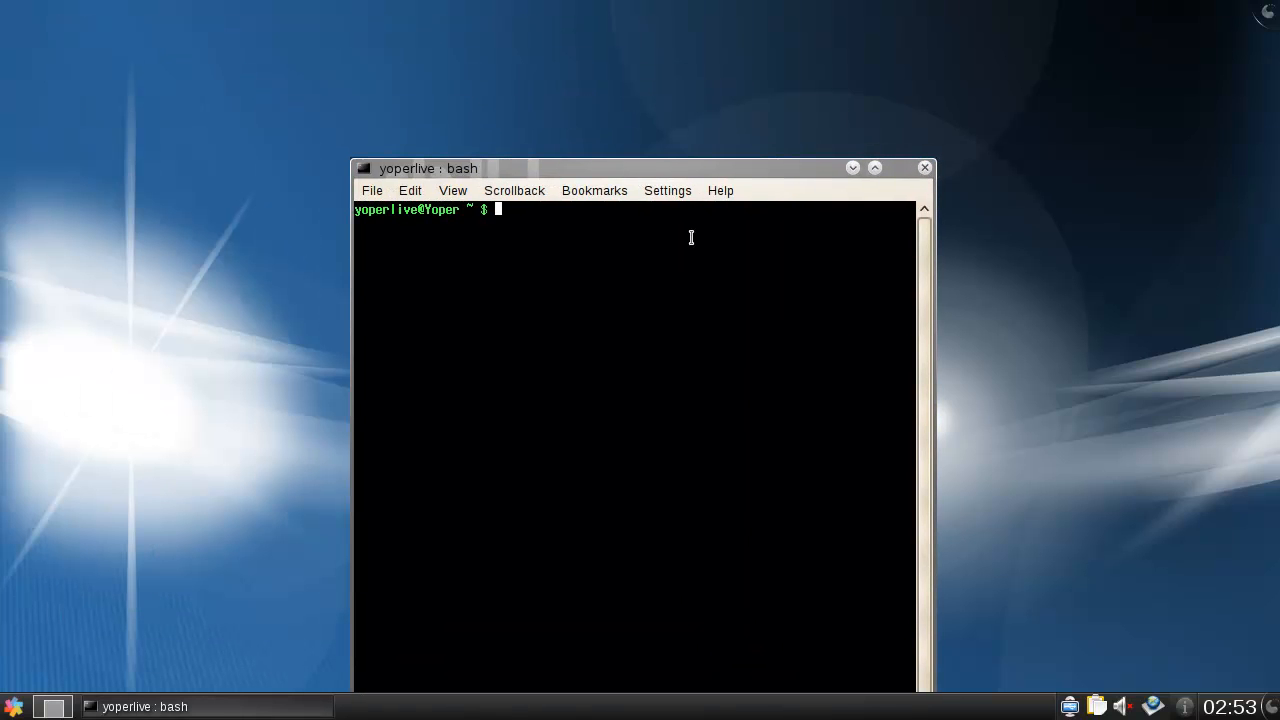
# Run 'kded4 --version' showing KDE 4.4.5 on Qt 4.6.3, then enter 'uname -a'
pyautogui.write('kded')
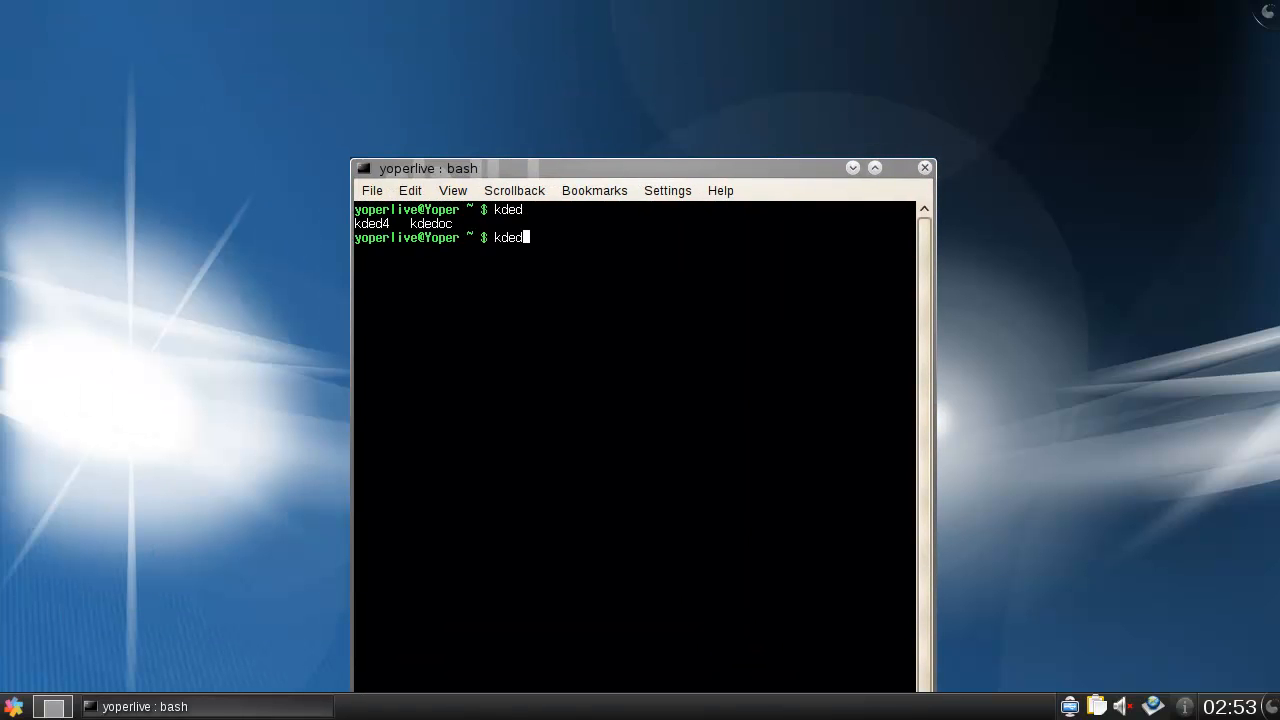
pyautogui.write('4 --version')
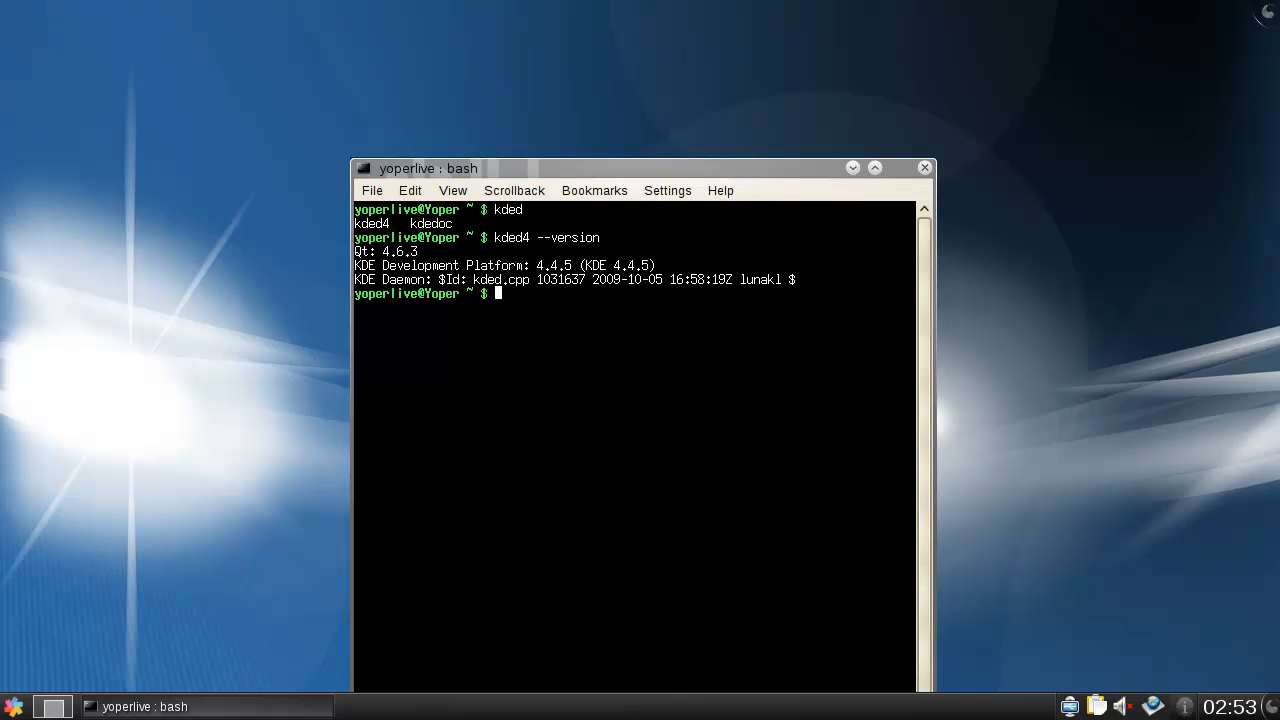
pyautogui.write('u')
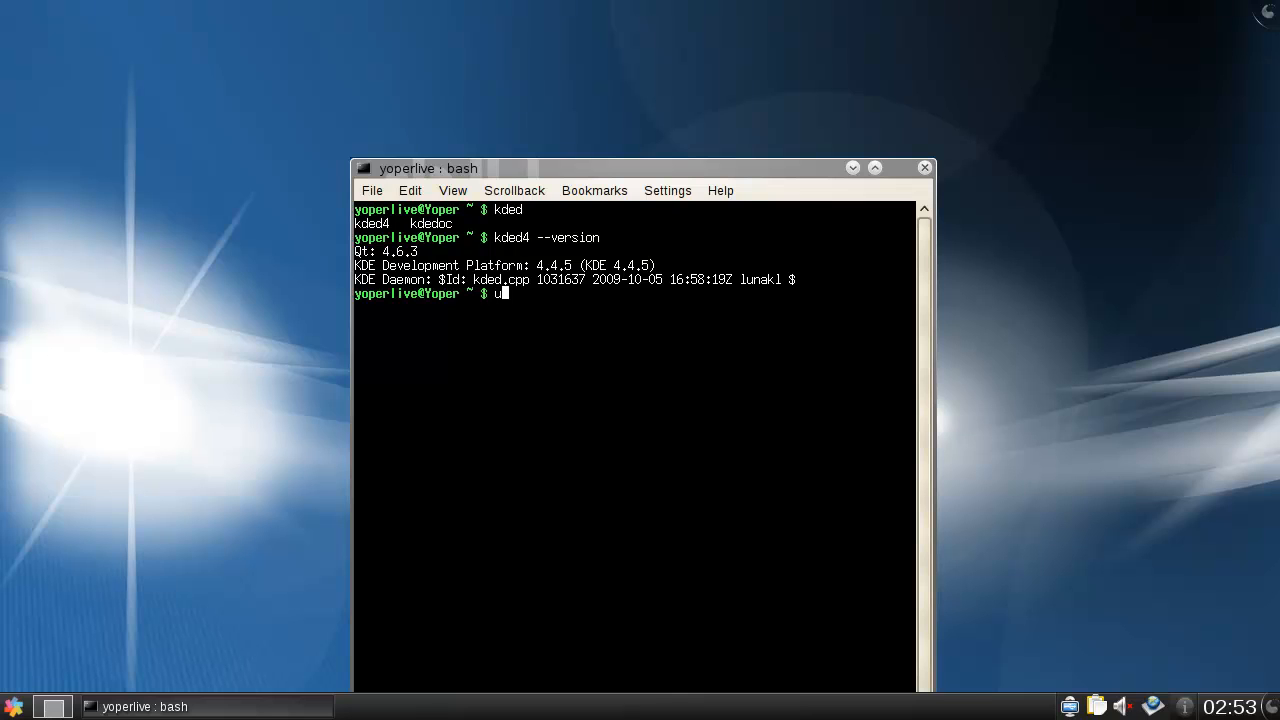
pyautogui.write('name -a')
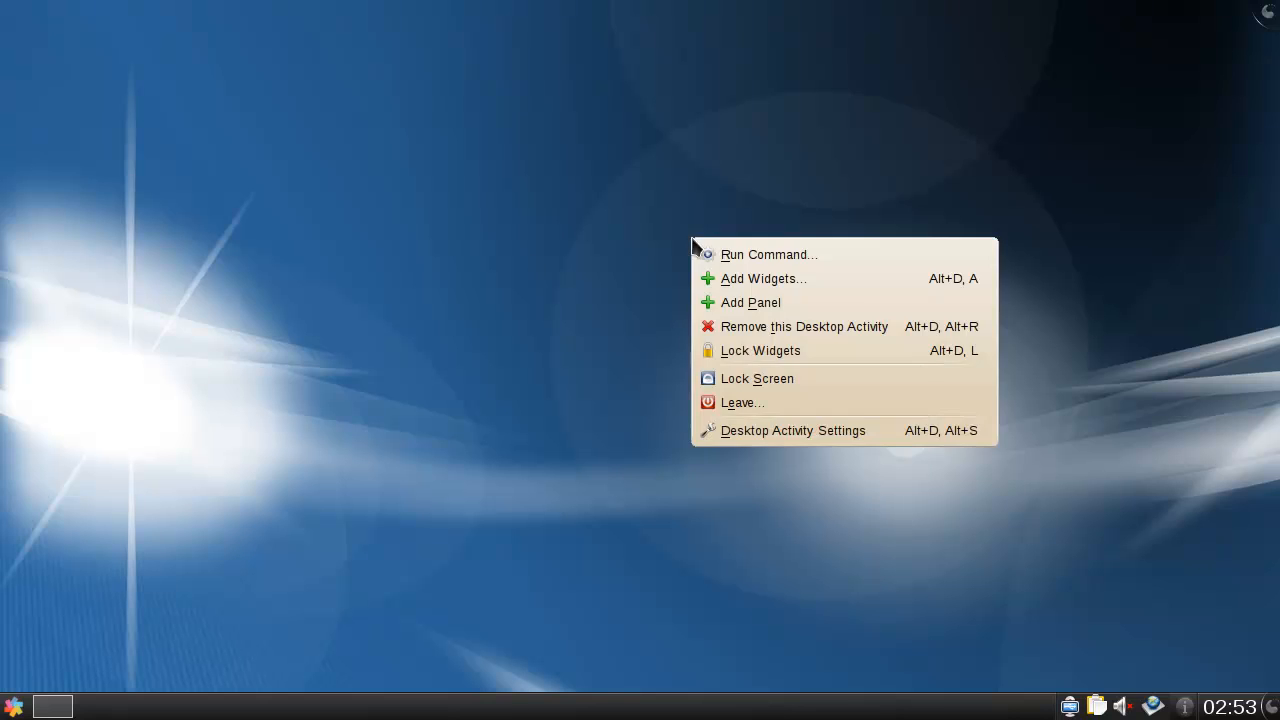
pyautogui.click(436, 288)
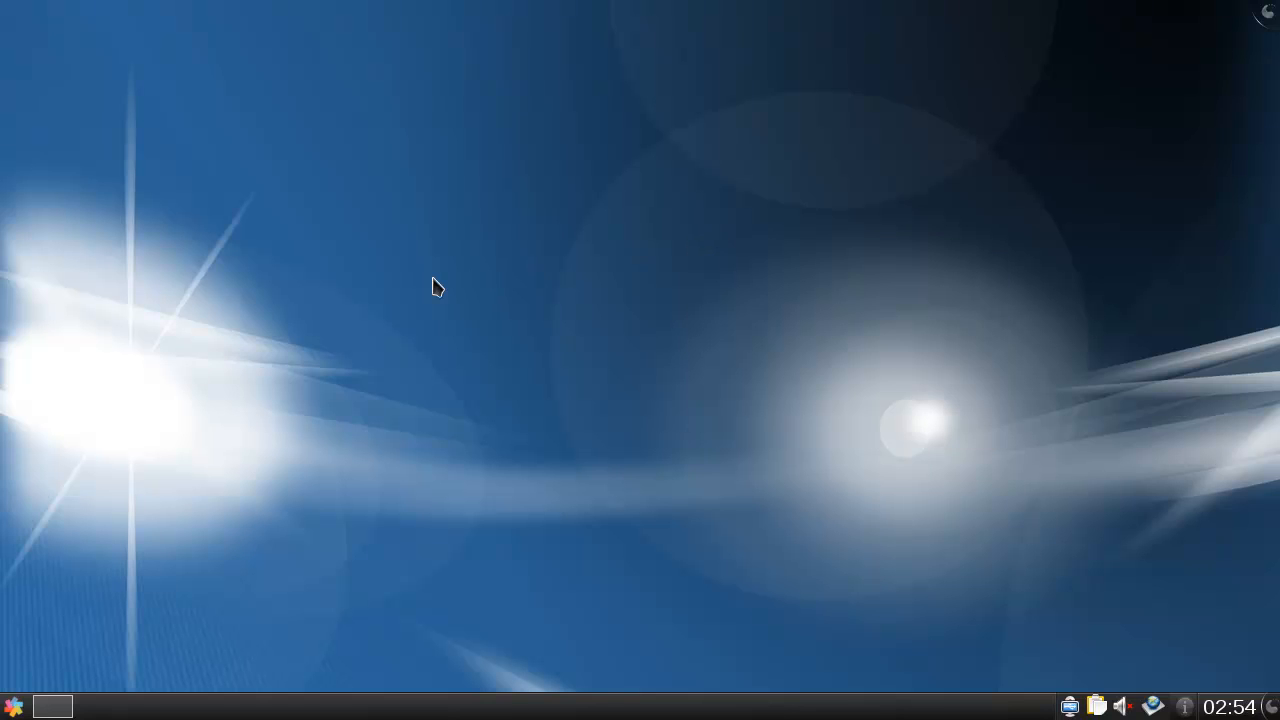